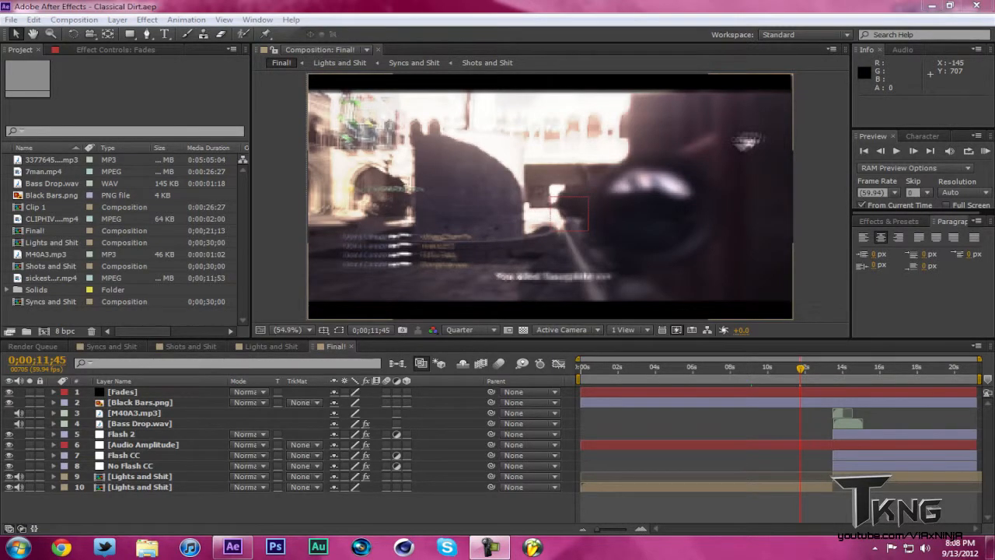
mouse_move(805, 367)
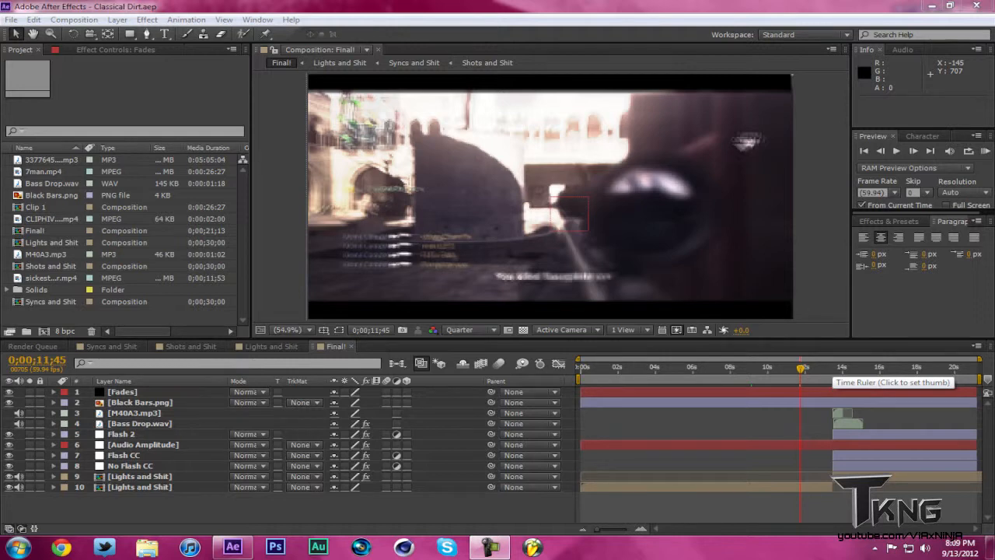
Move the Final! comp's current-time indicator to 0;00;10;48 in the timeline.
left_click(836, 367)
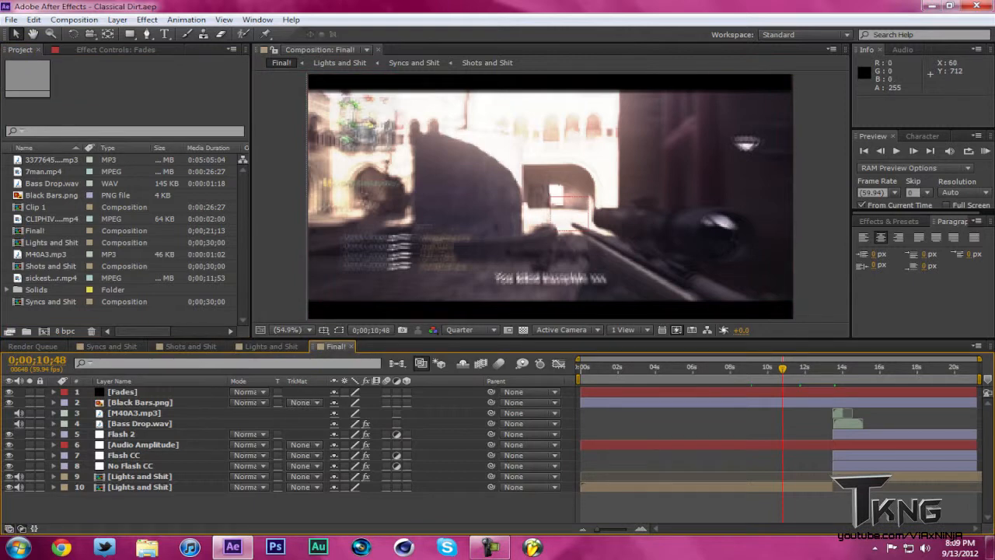
mouse_move(741, 150)
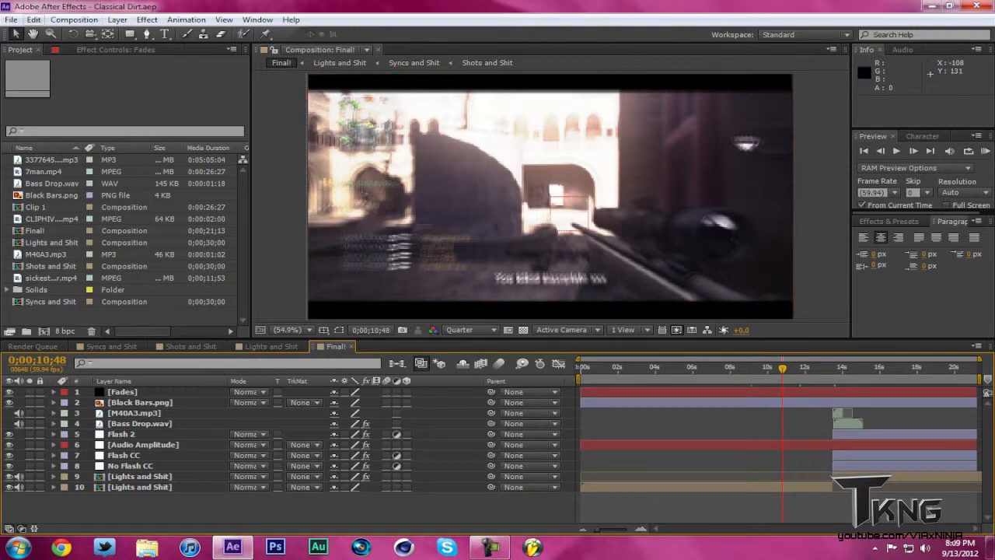
Check Disable Layer Cache on the Secret preferences page, set Frames During Make Movie, then close Preferences.
left_click(33, 19)
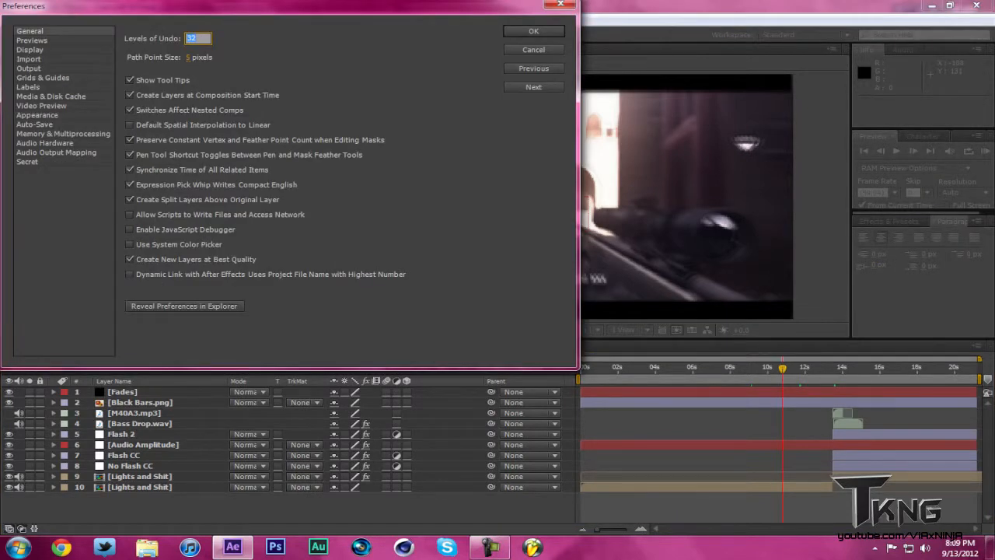
left_click(27, 161)
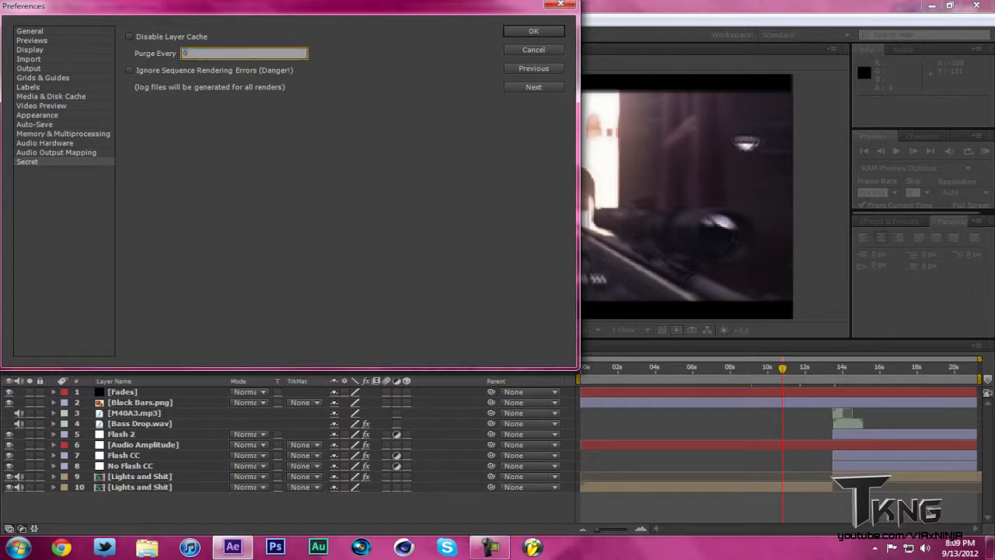
left_click(129, 37)
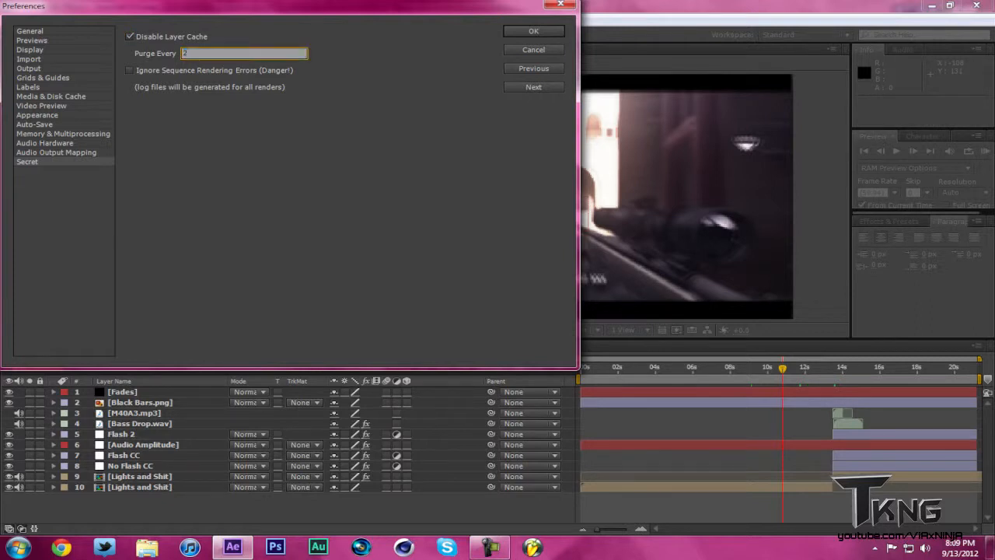
type("Frames During Make Movie")
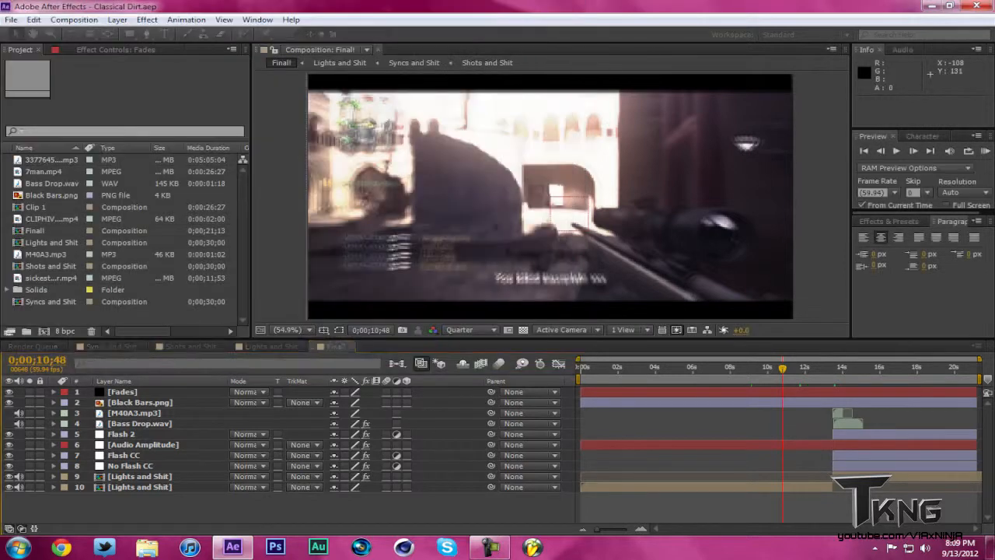
Add the Final! composition to the Render Queue.
left_click(336, 346)
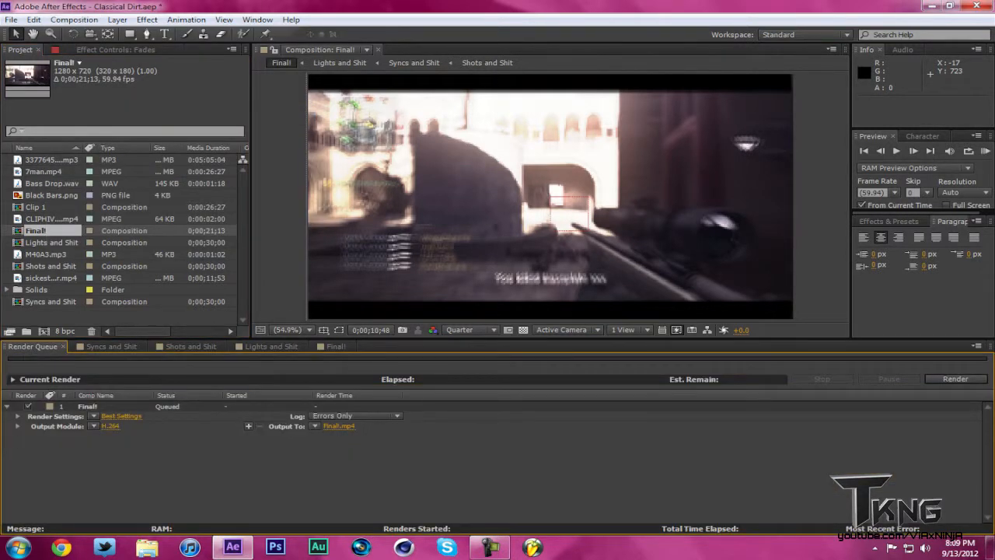
Customize the queued render settings to Best quality at Full resolution.
left_click(121, 416)
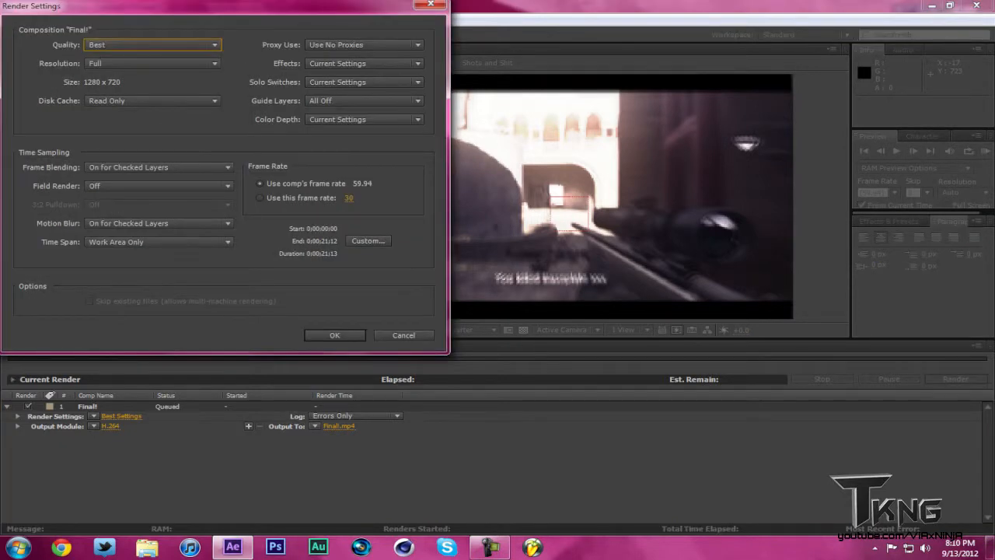
left_click(152, 63)
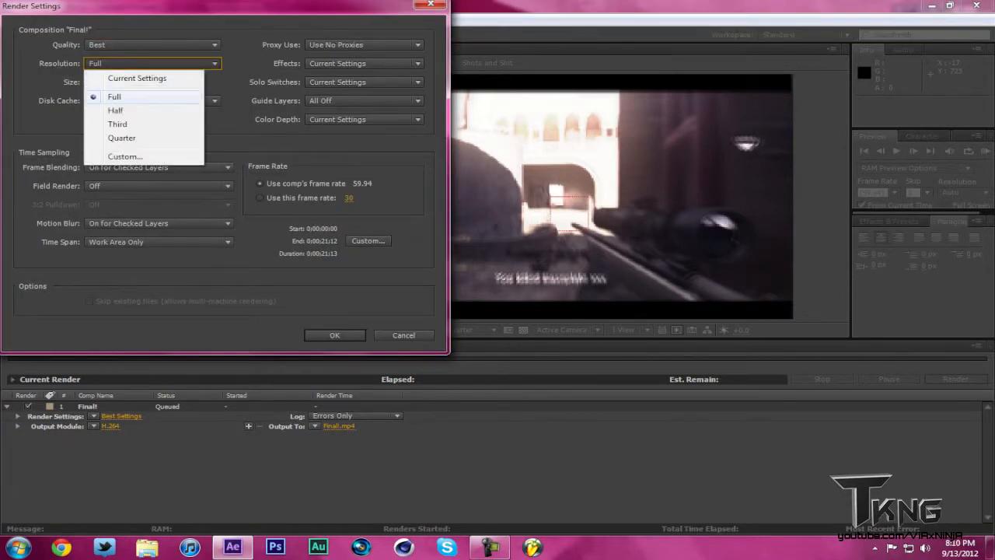
left_click(114, 96)
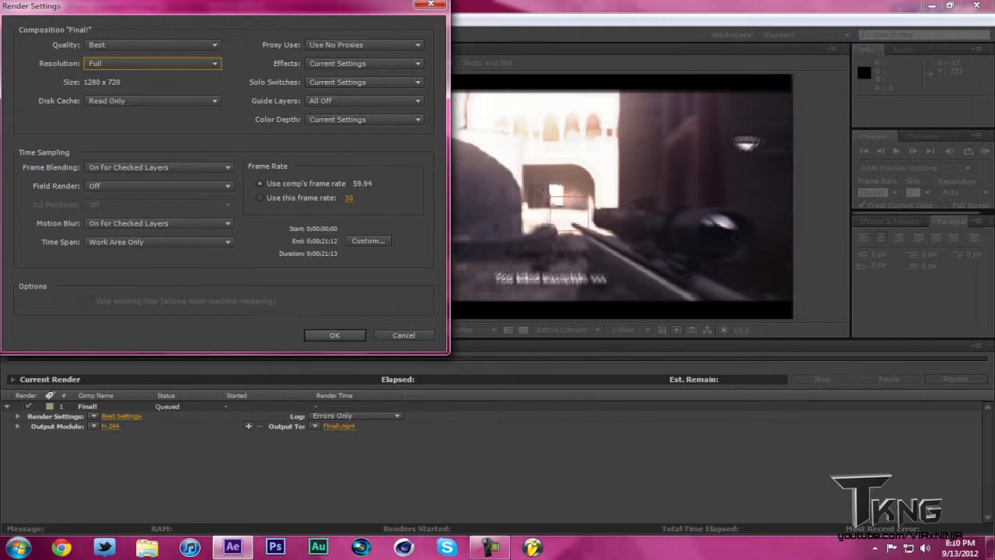
left_click(335, 335)
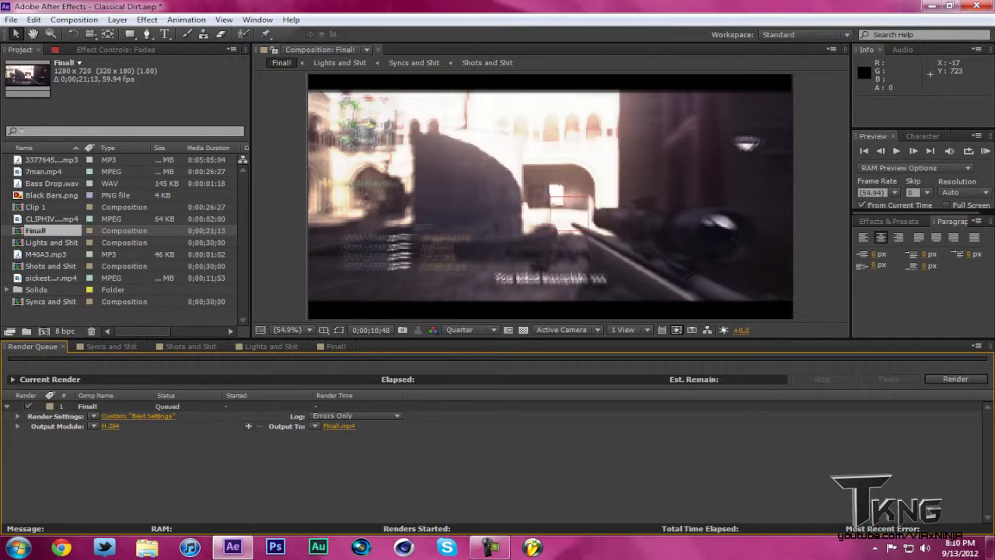
Keep the queued item's output format as H.264 with video and audio output enabled.
left_click(110, 426)
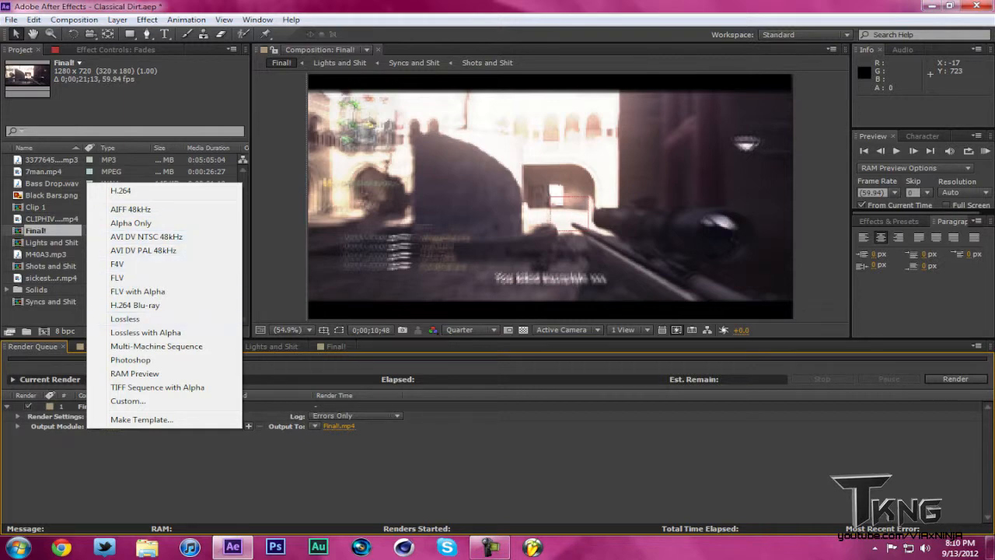
left_click(121, 191)
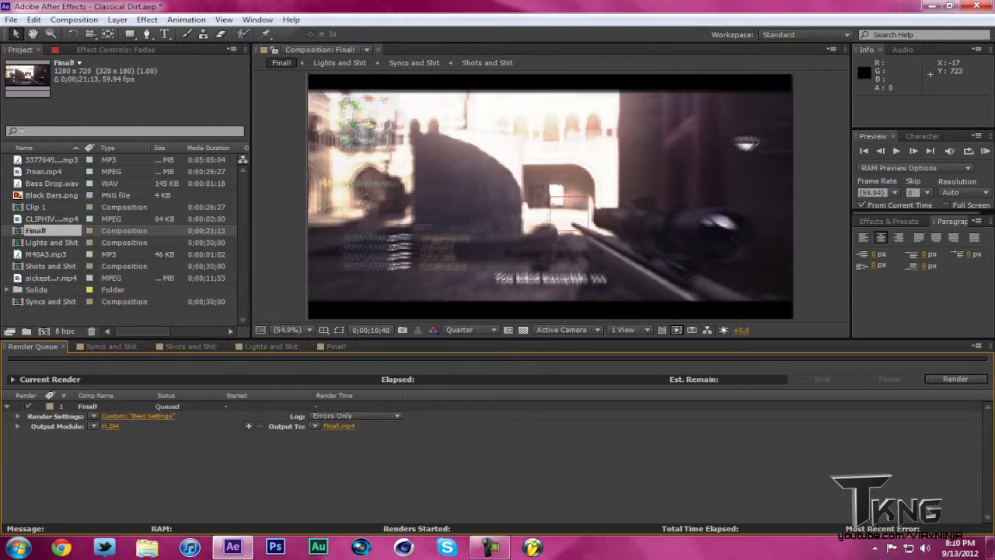
left_click(110, 426)
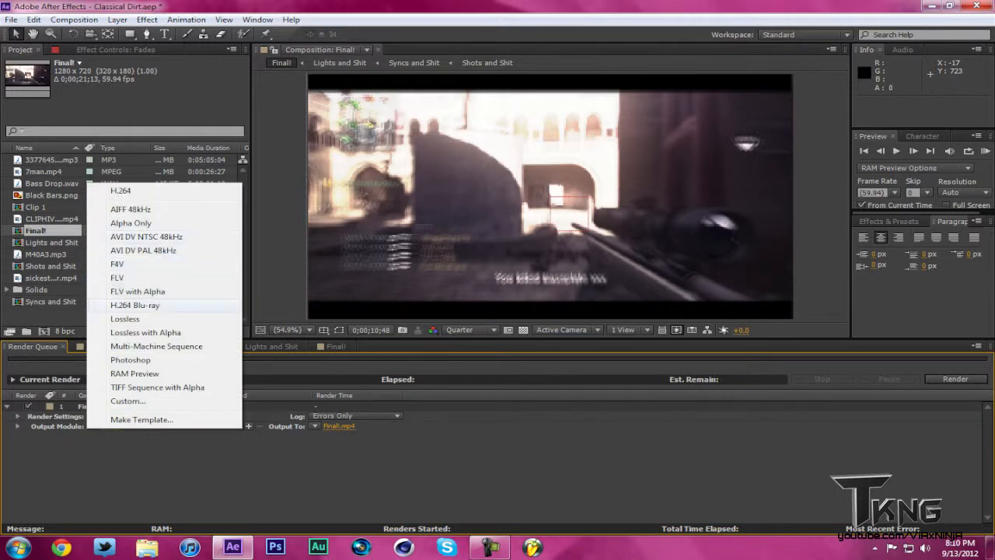
left_click(119, 190)
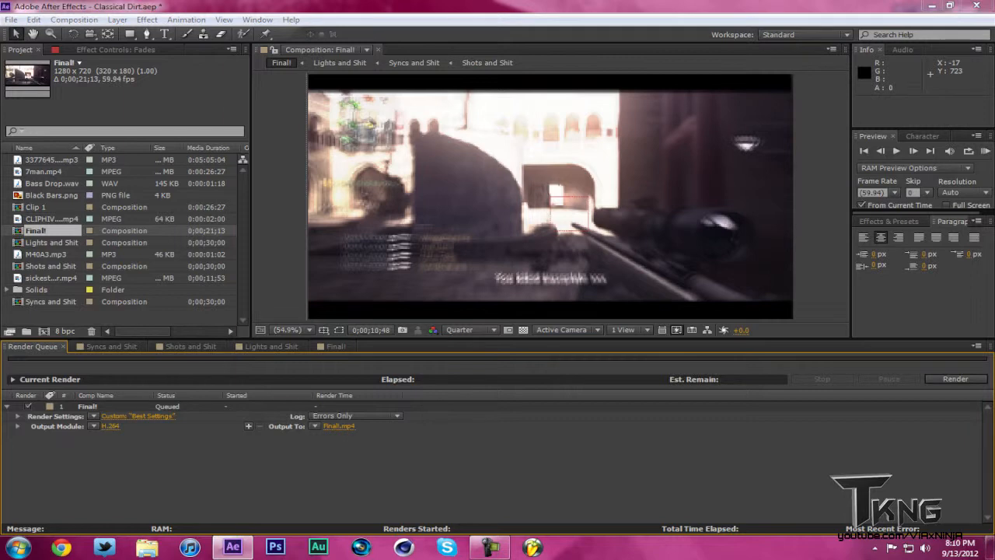
left_click(111, 426)
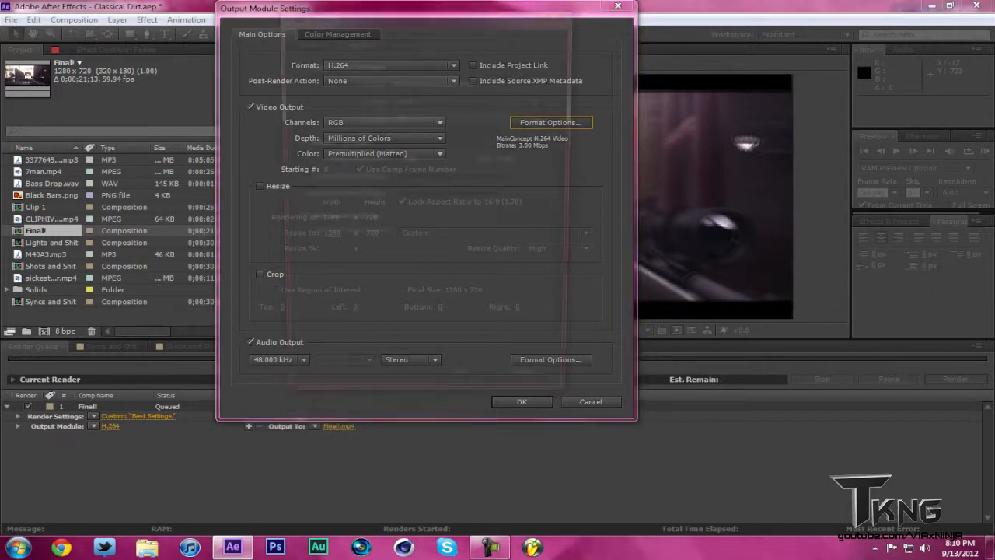
Review the H.264 audio, multiplexer and video options (MP4, Main profile, AAC) and accept them.
left_click(551, 122)
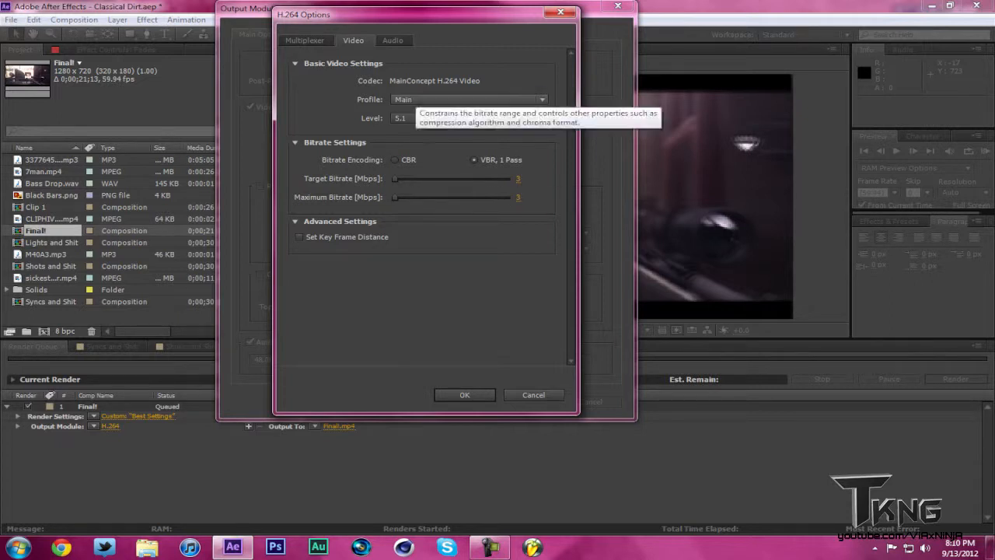
left_click(393, 40)
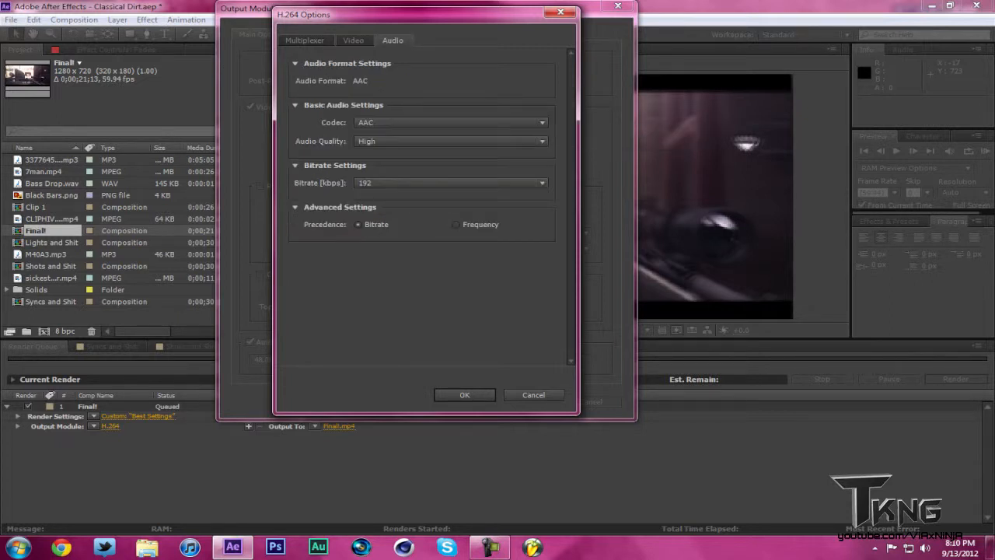
left_click(449, 182)
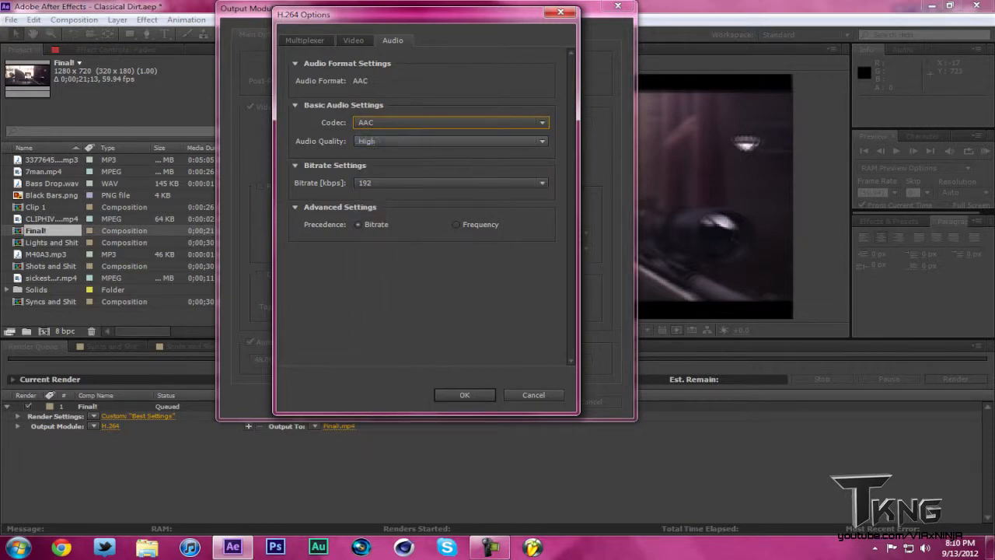
left_click(449, 141)
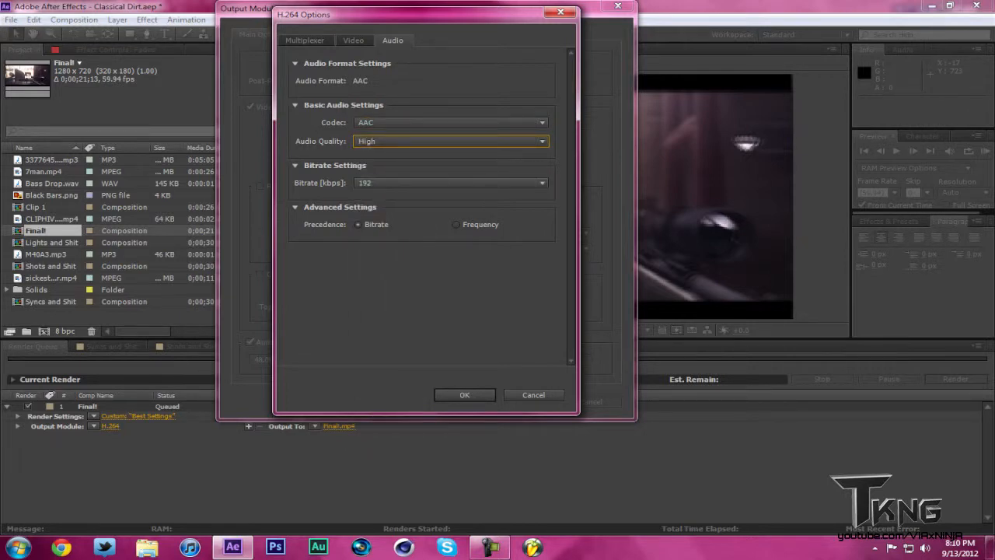
left_click(305, 40)
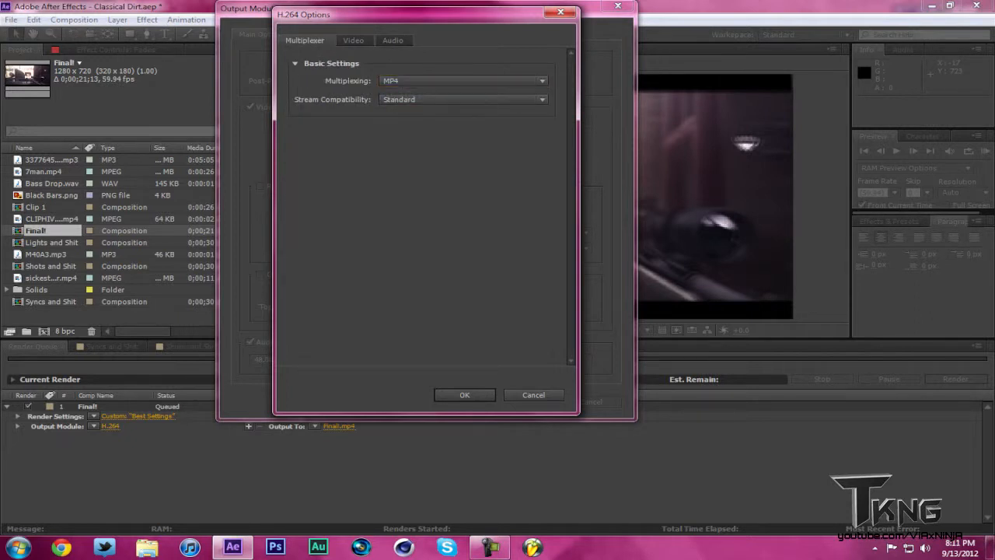
left_click(353, 39)
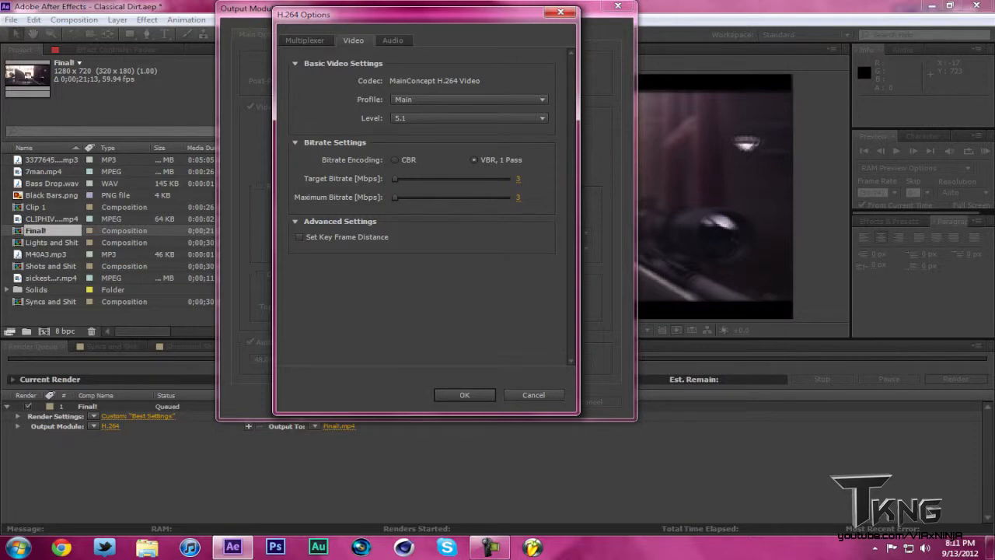
left_click(465, 395)
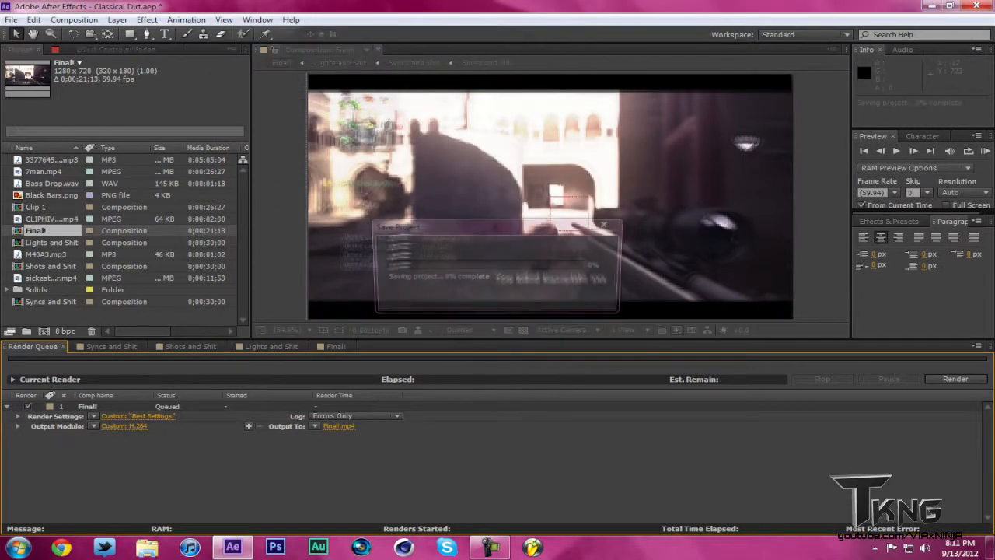
left_click(124, 426)
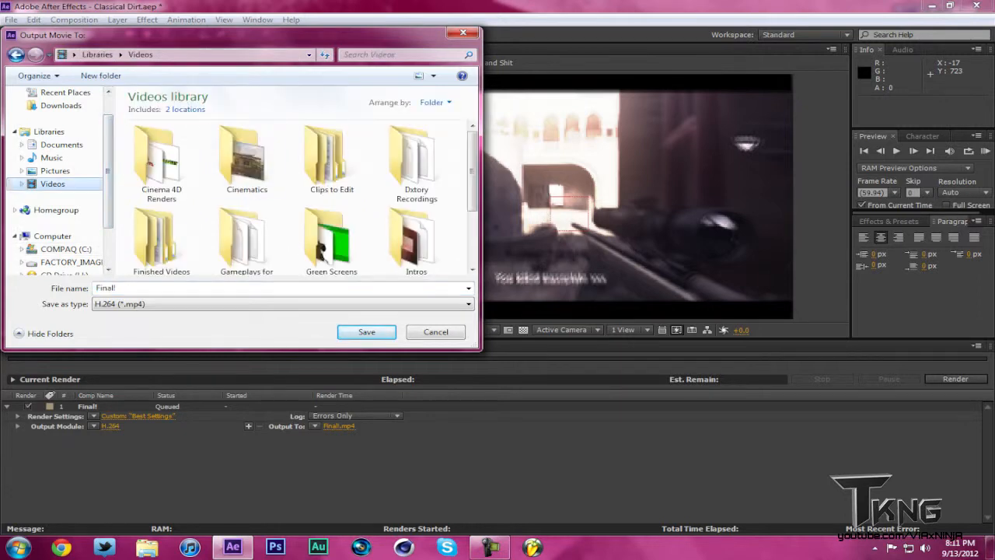
Save the render output as Cinematic Dir.mp4 in the Edits or Montages folder.
left_click(161, 237)
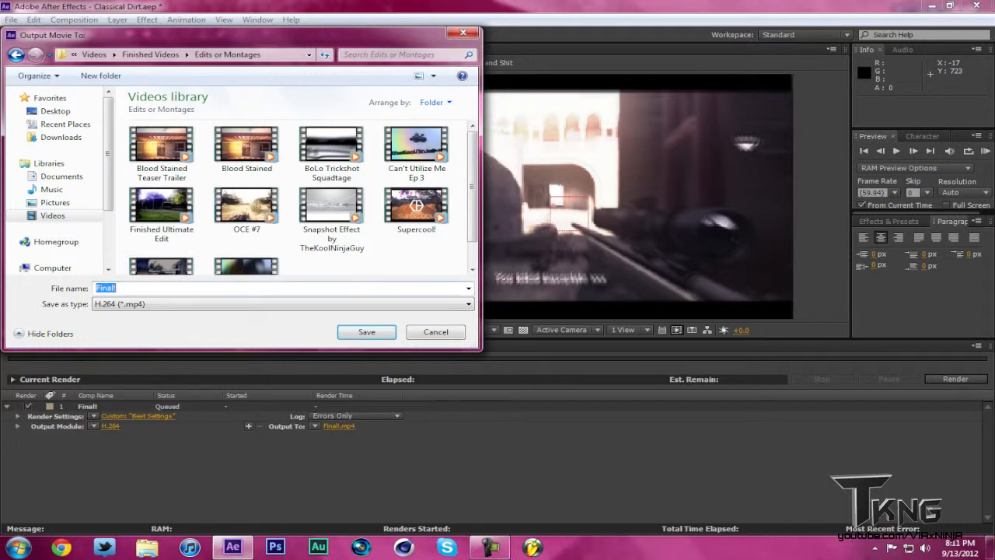
type("Cinematic")
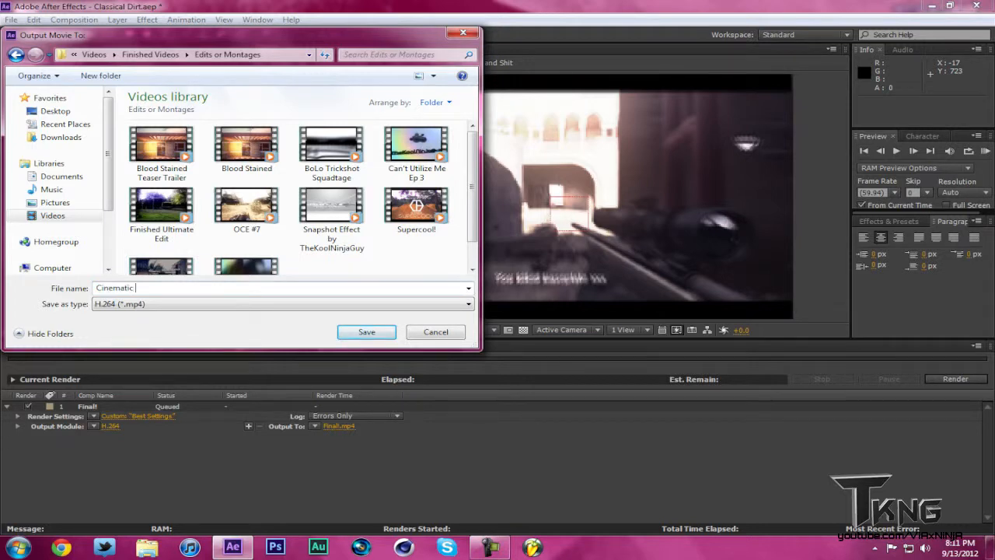
type("Dir")
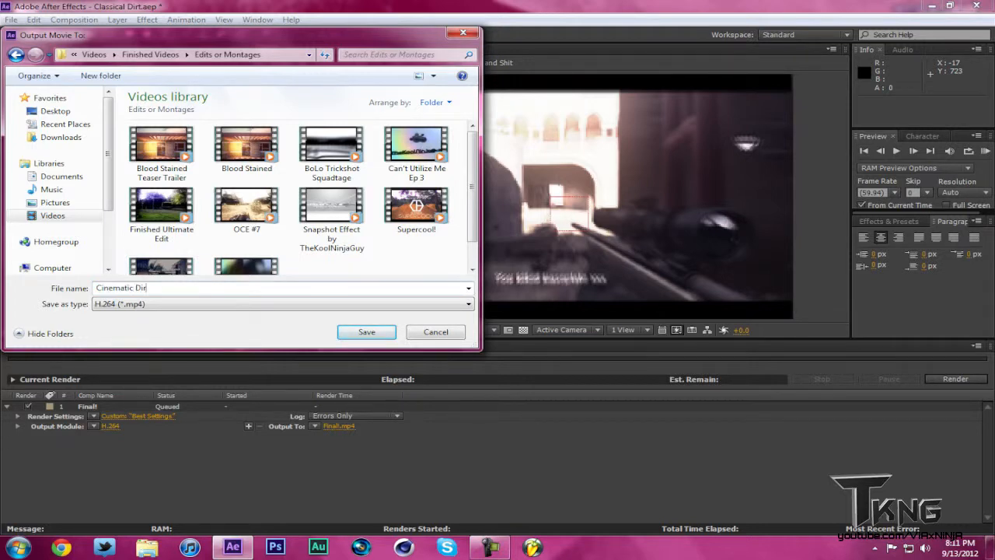
left_click(367, 332)
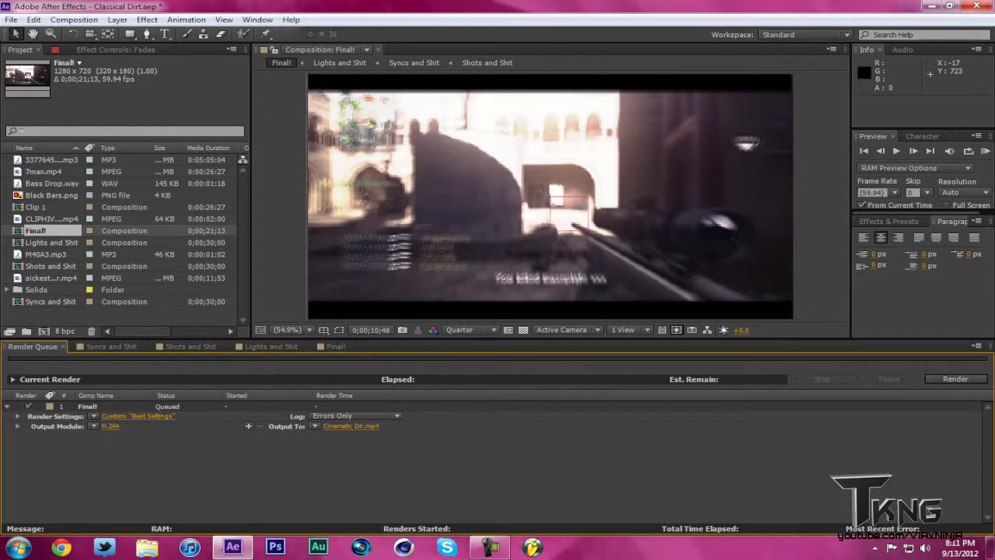
Fix the output file name to Cinematic Dirt.mp4 and save the project.
left_click(351, 426)
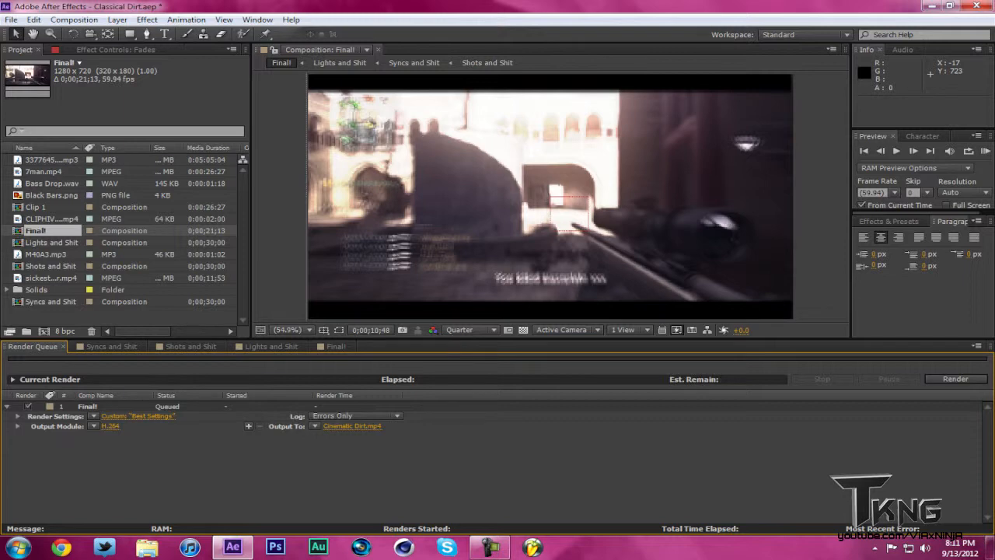
key("ctrl+s")
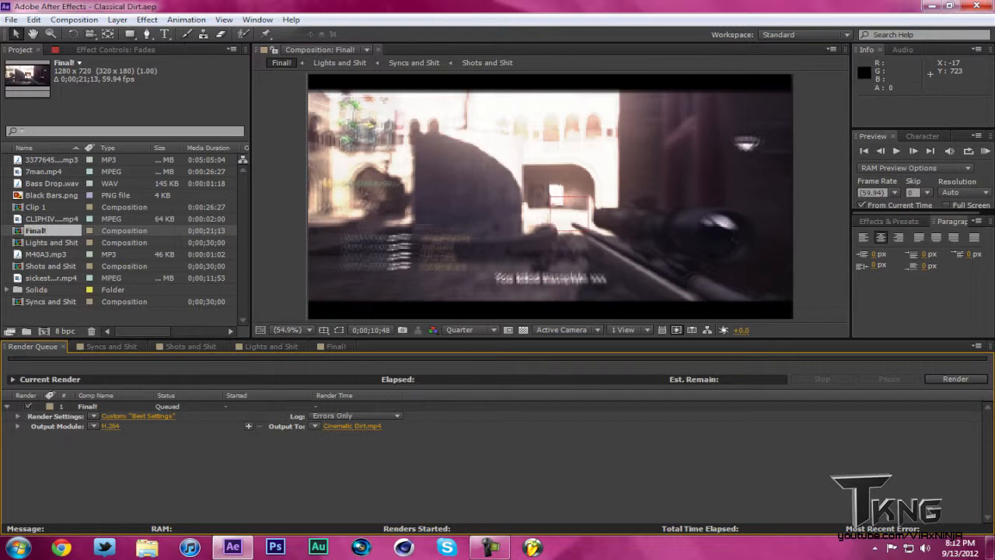
mouse_move(470, 70)
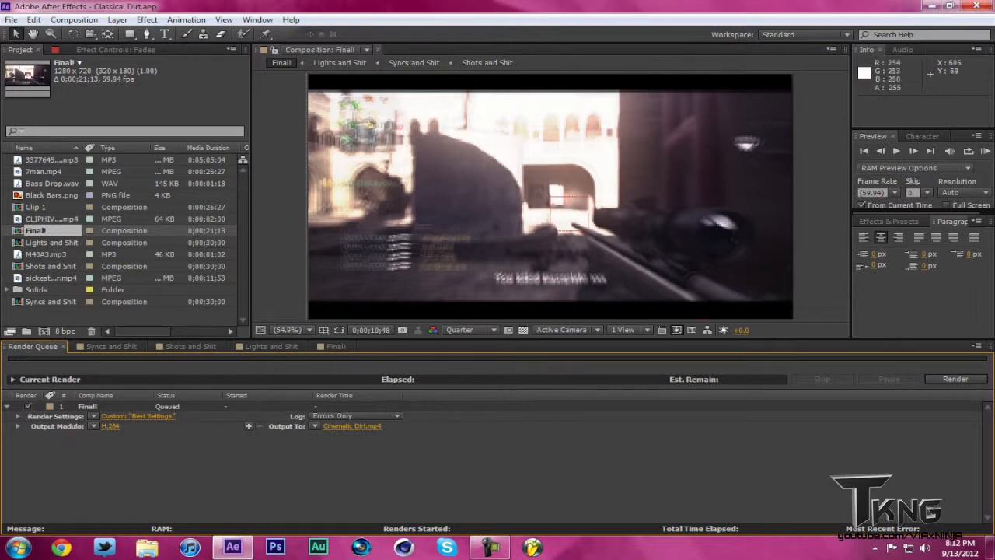